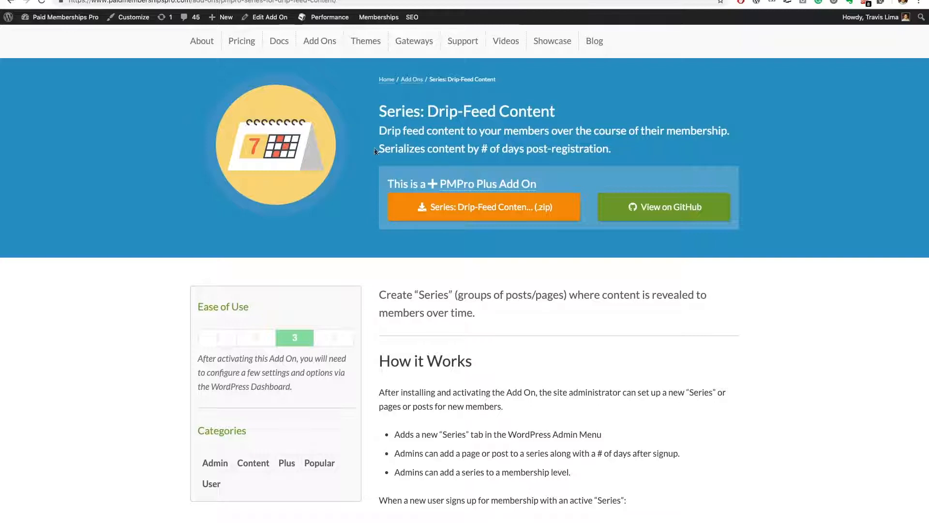
Find PMPro Series under Memberships > Add Ons, install it and activate the plugin
scroll(down, 3)
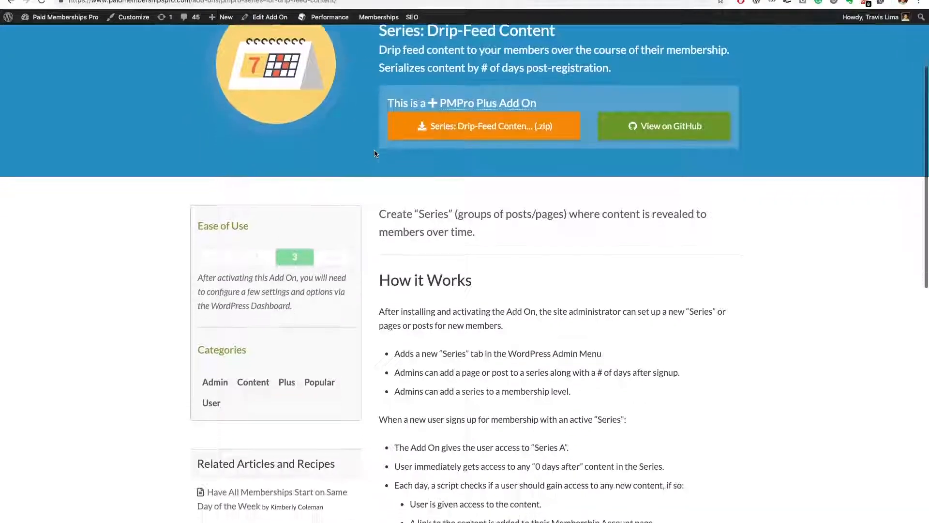
scroll(down, 3)
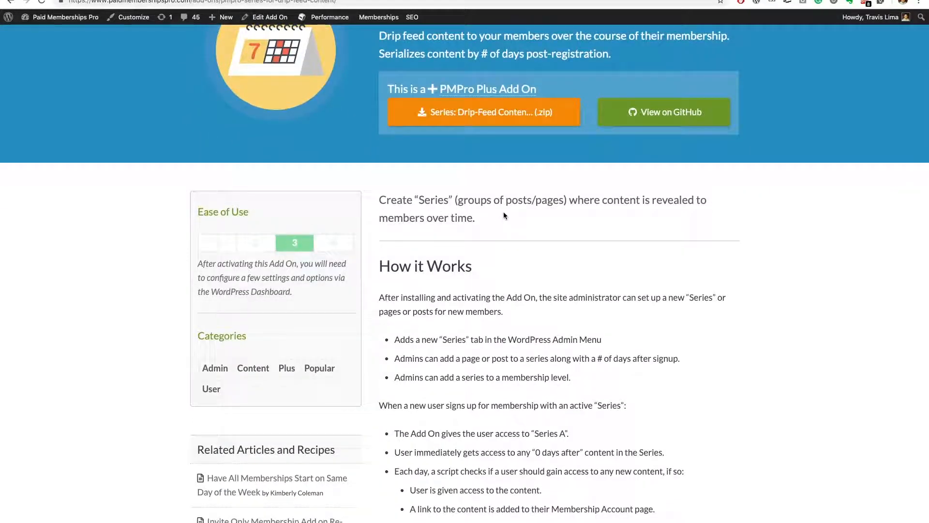
scroll(down, 3)
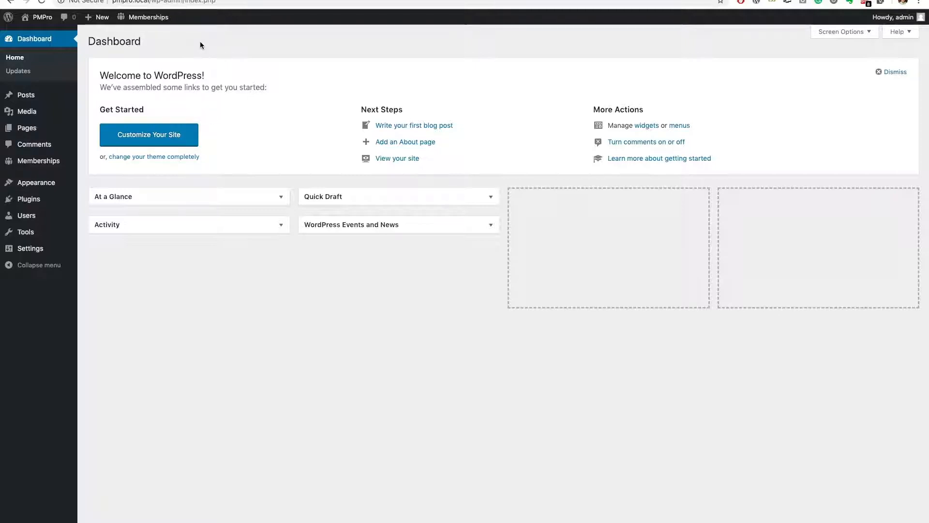
mouse_move(39, 161)
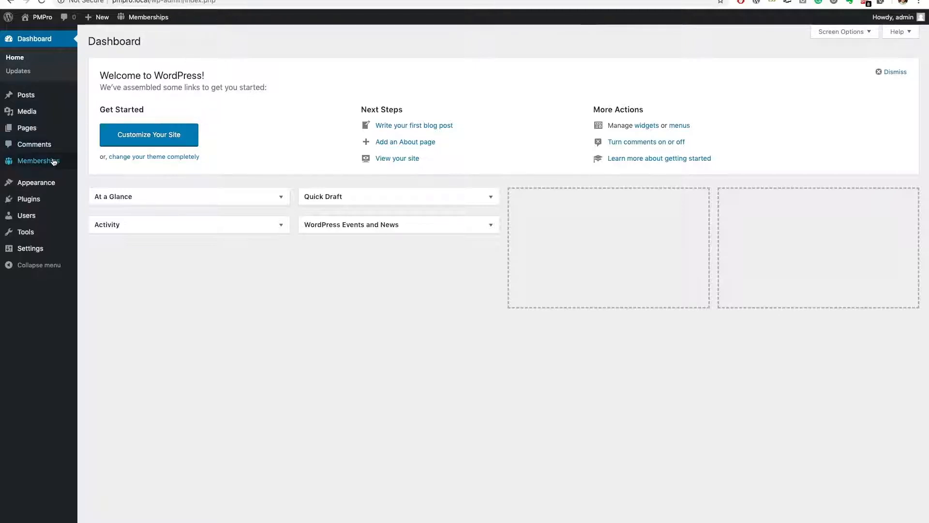
mouse_move(38, 161)
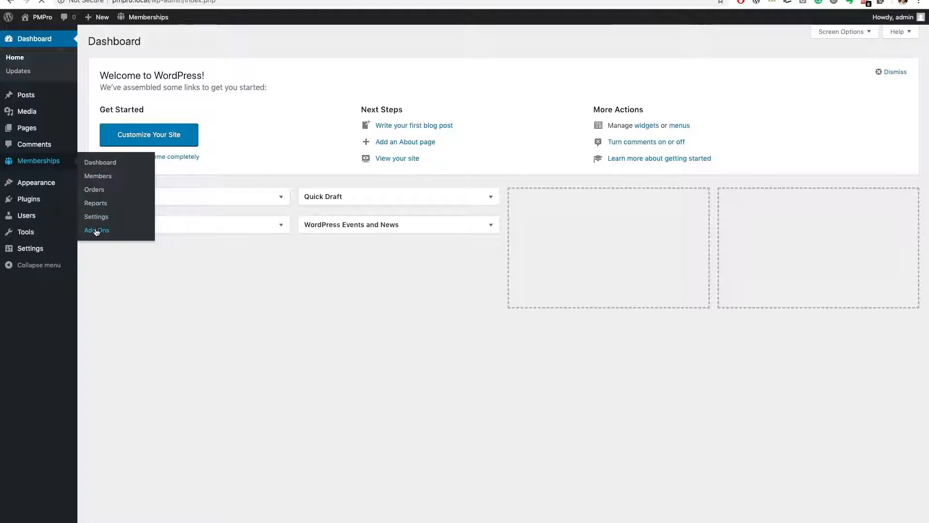
click(96, 230)
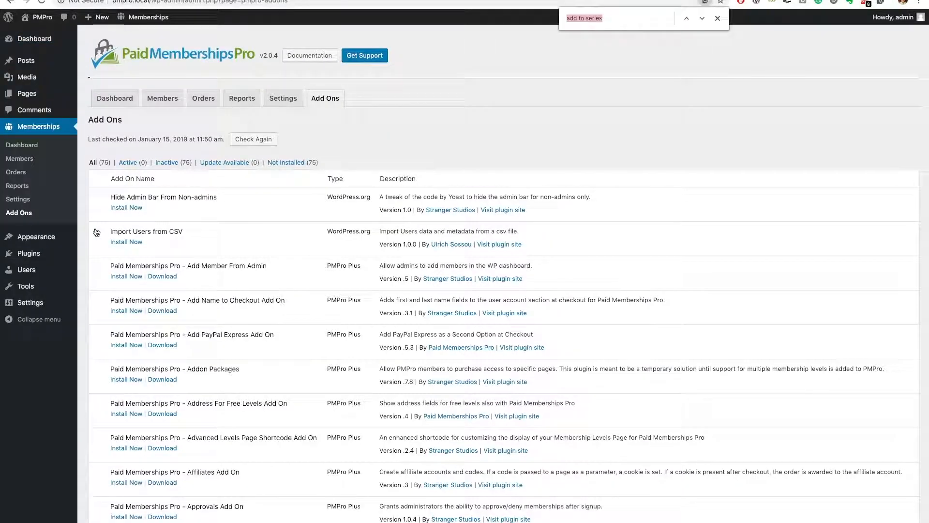
text(serie)
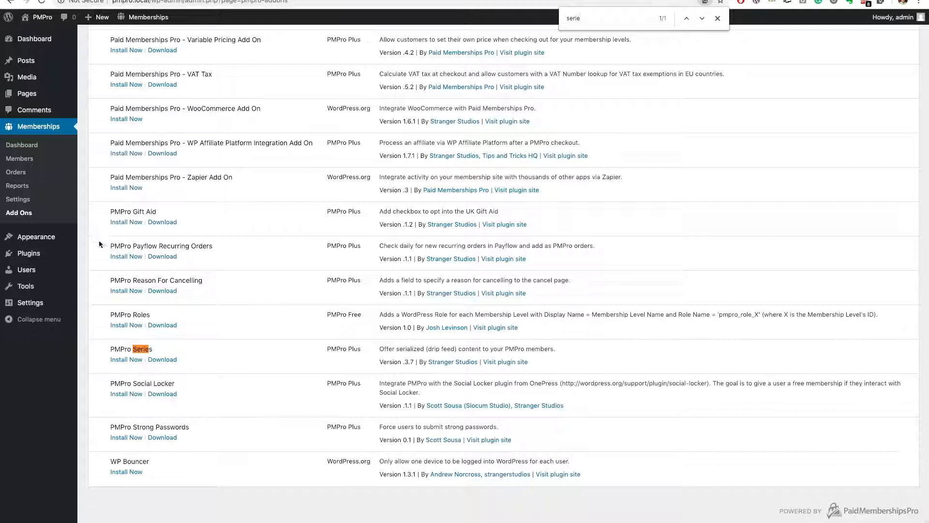
click(126, 359)
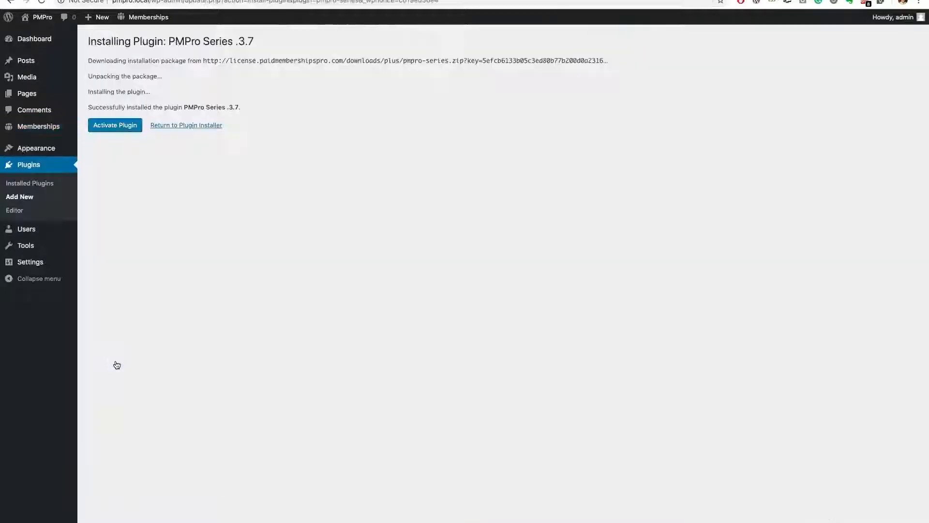
click(115, 125)
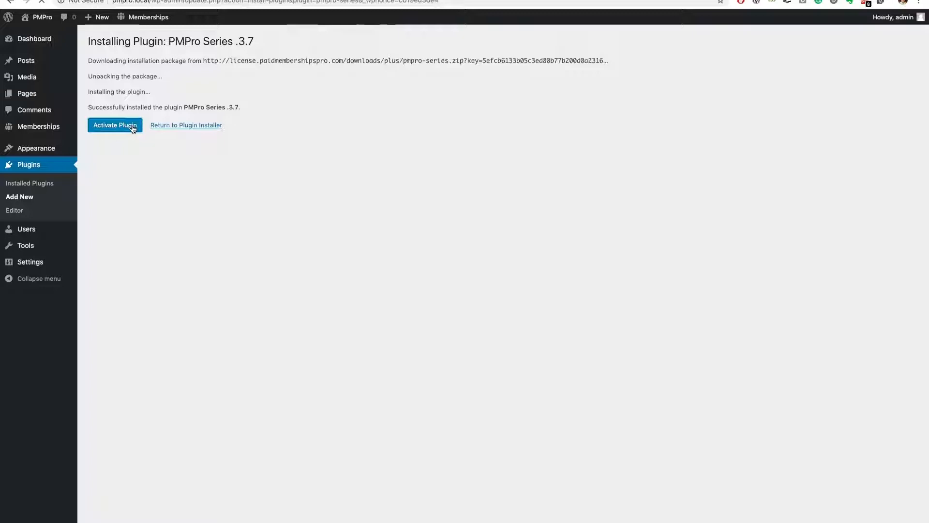
click(114, 125)
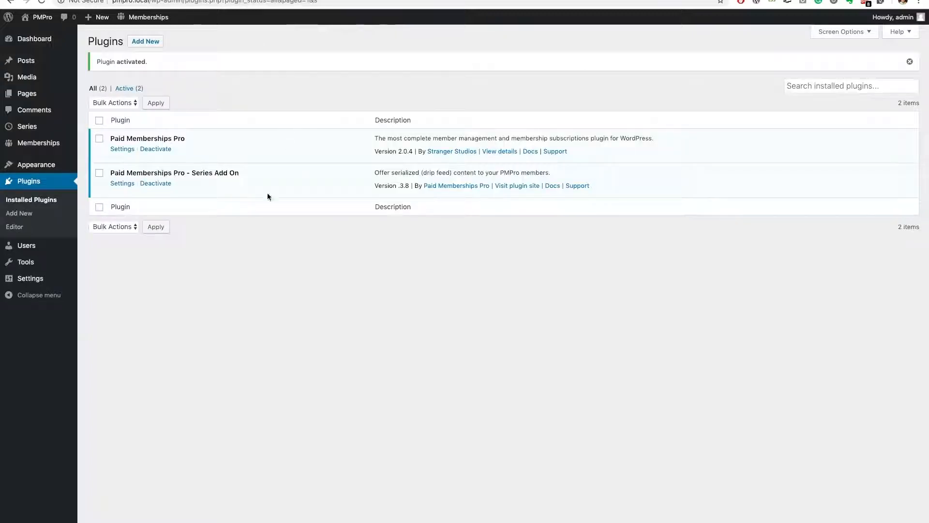
mouse_move(237, 201)
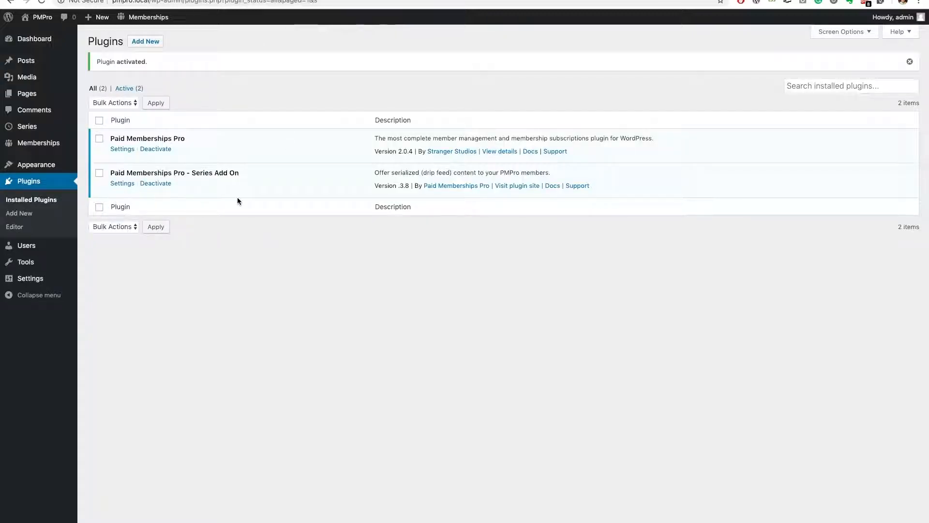
mouse_move(27, 126)
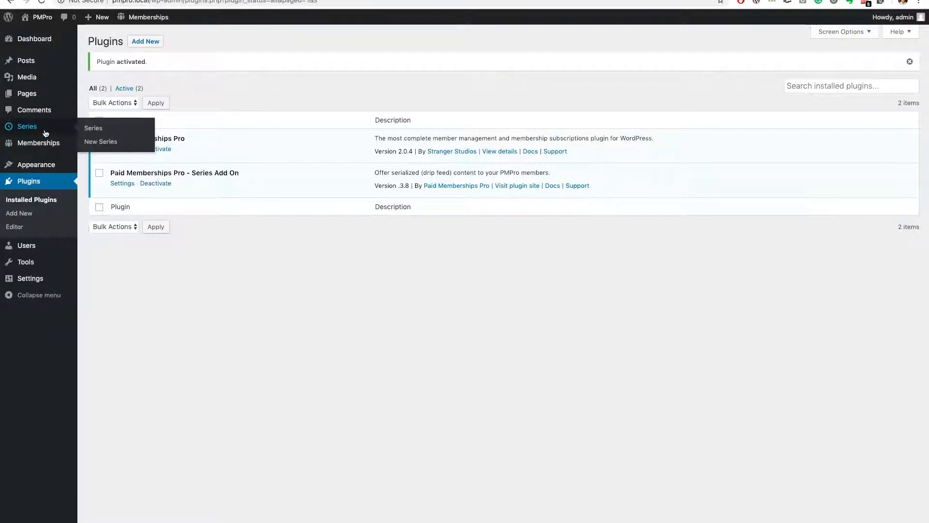
mouse_move(27, 60)
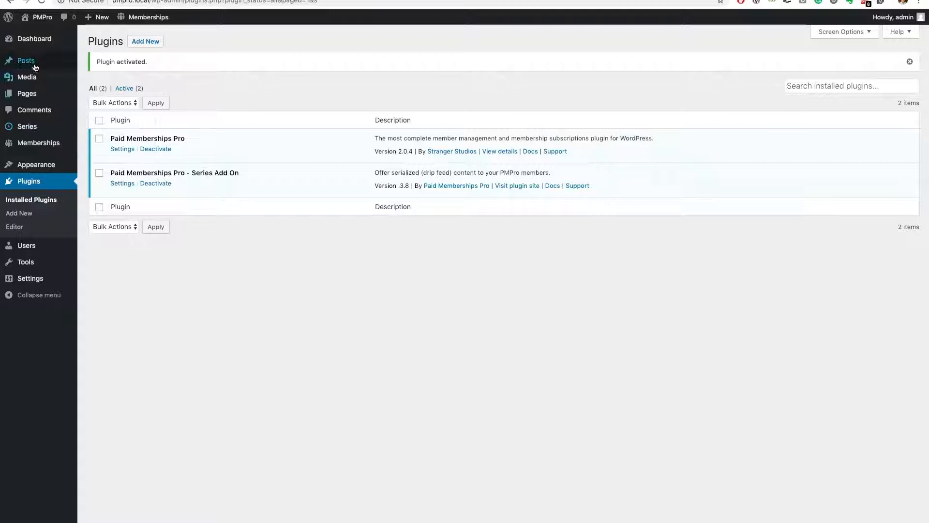
View Post #1 on the live site and reveal the admin-bar shortcuts back to the dashboard
click(25, 60)
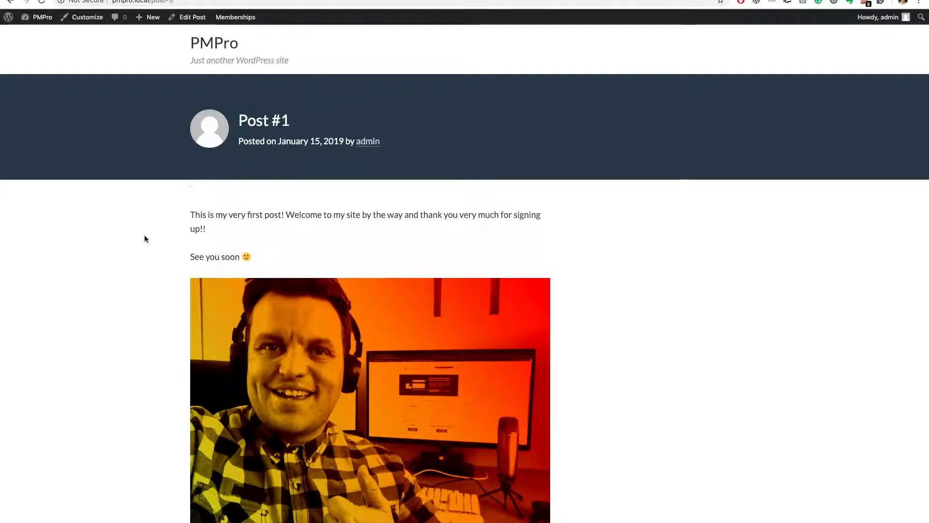
scroll(down, 3)
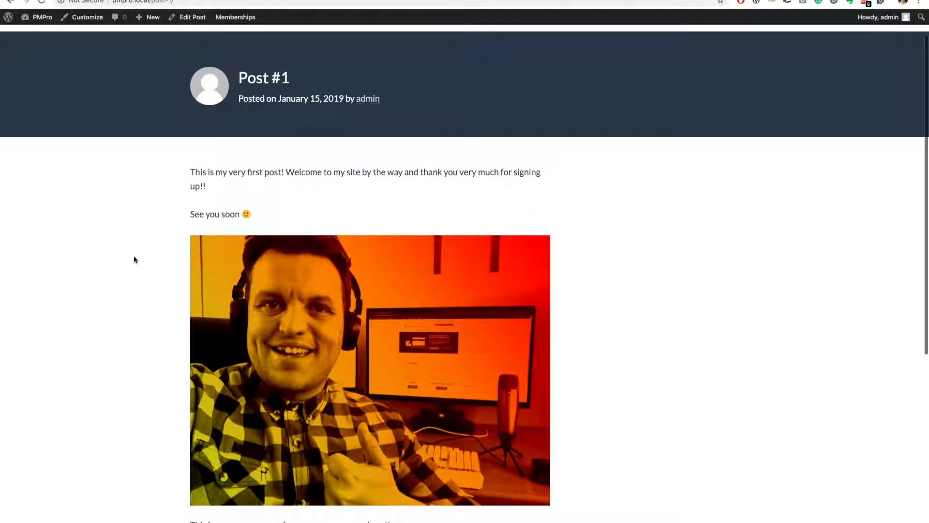
click(42, 16)
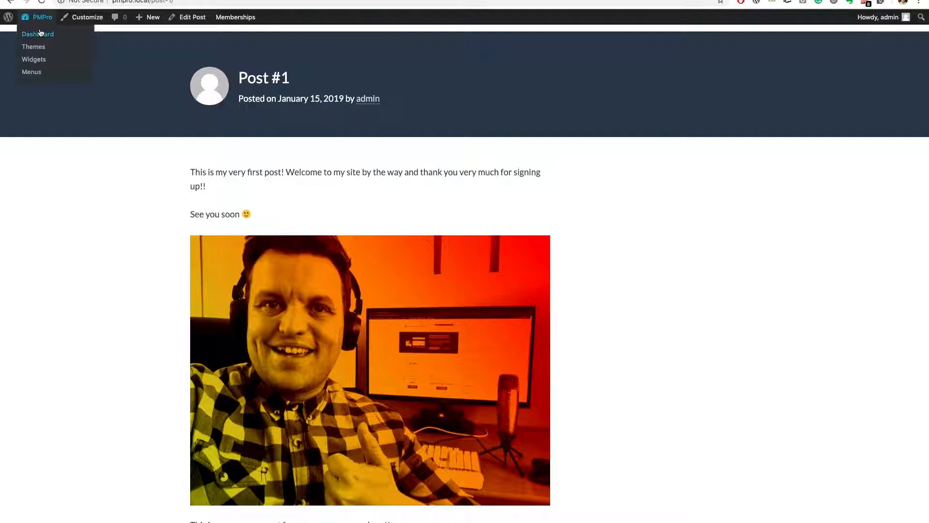
Start a new series titled Welcome Pack with the message 'Hello - we...'
click(38, 34)
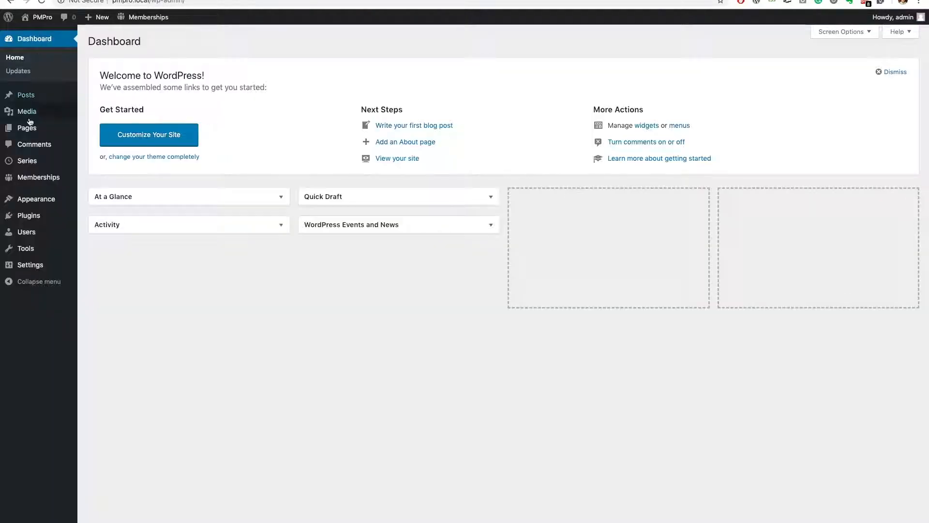
mouse_move(27, 160)
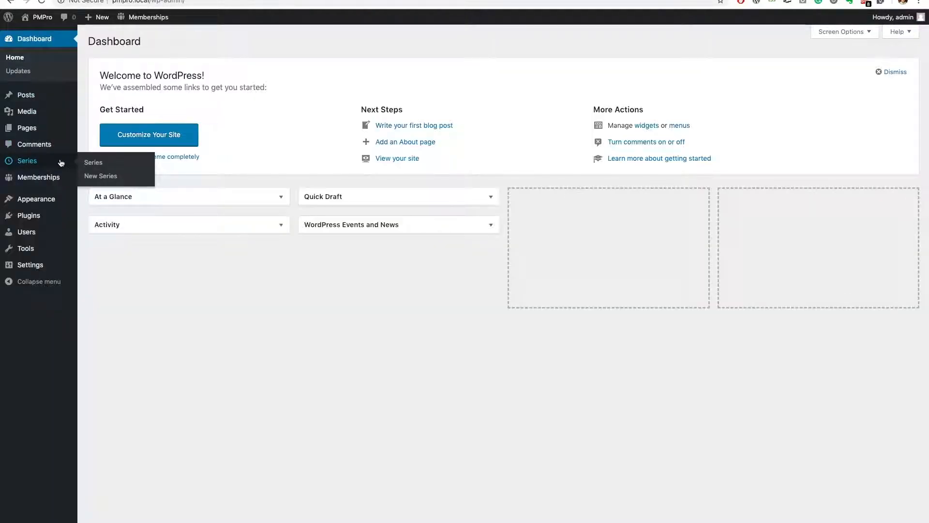
click(93, 163)
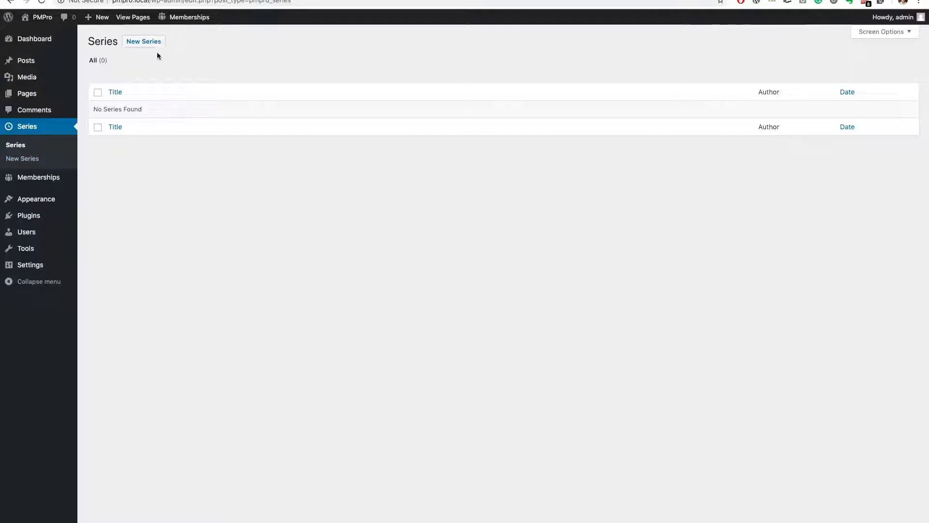
click(143, 41)
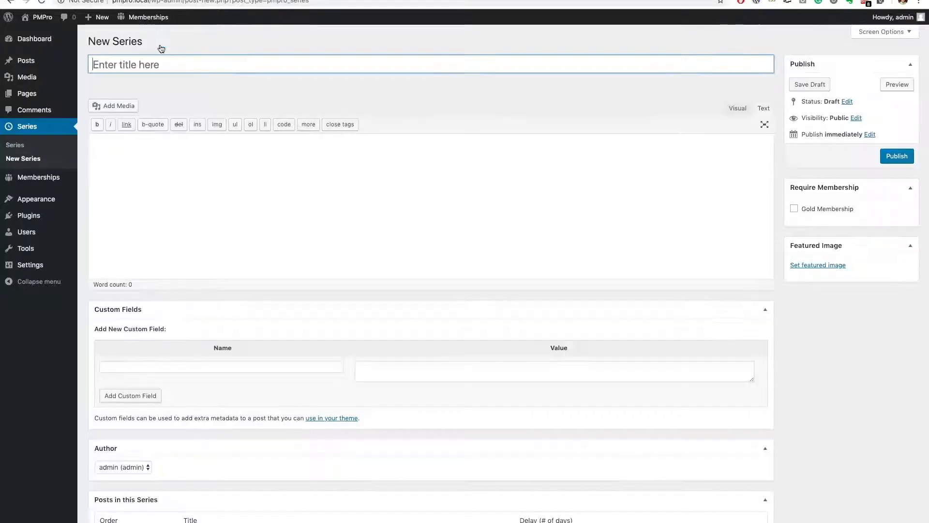
text(Welcome Pack)
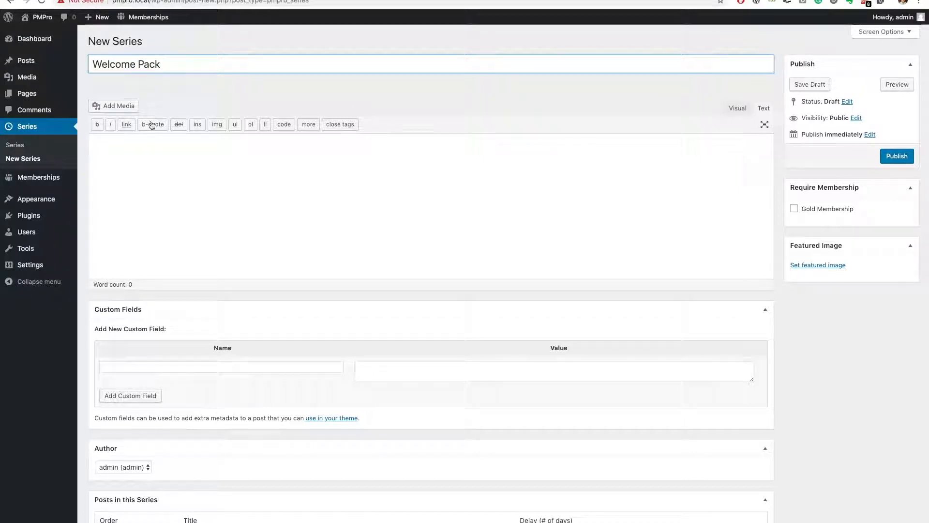
text(Hello - welcome to my series for Gold Members! So nice to see you here :))
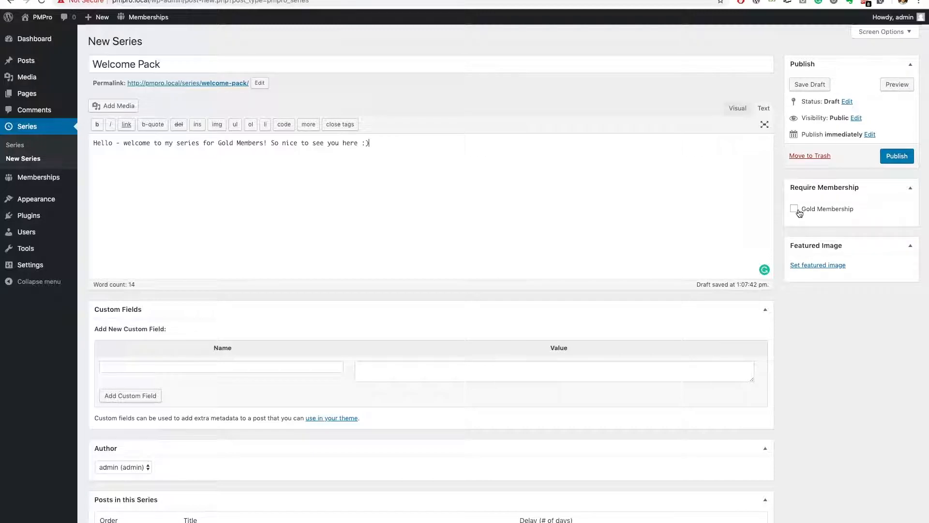
Require Gold Membership for the Welcome Pack series and publish it
click(794, 209)
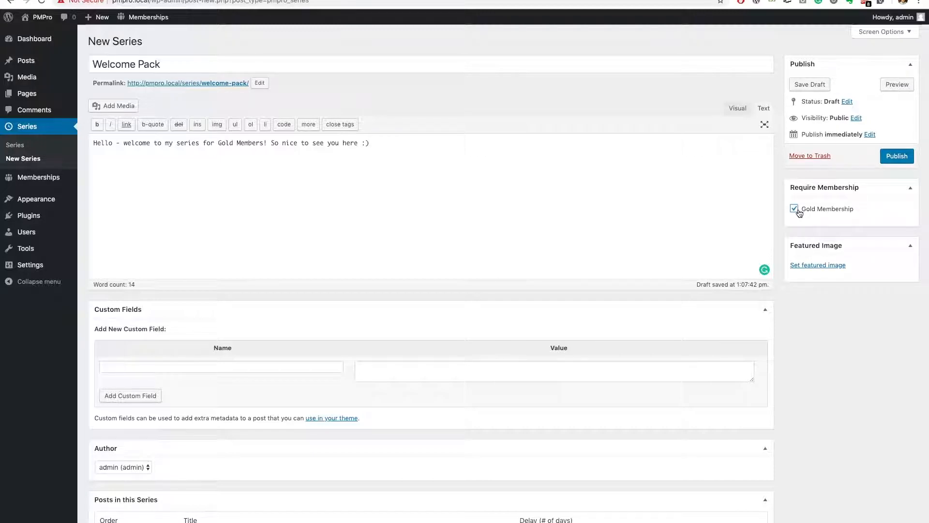
click(896, 156)
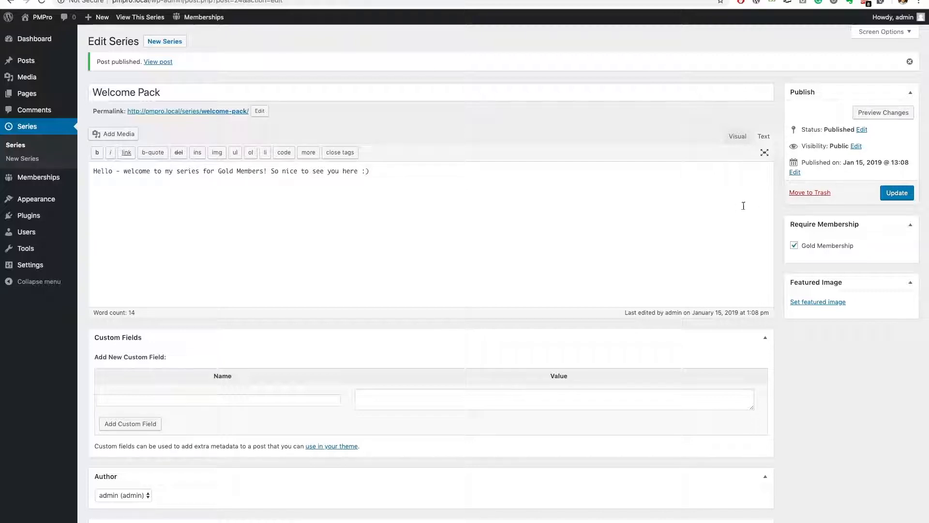
Add Post #1 to the series with a 0-day delay
scroll(down, 3)
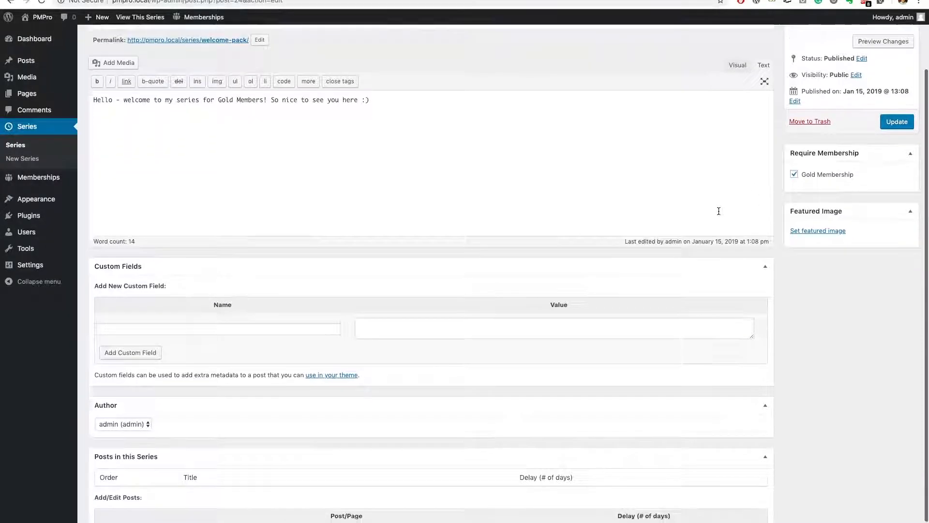
scroll(down, 3)
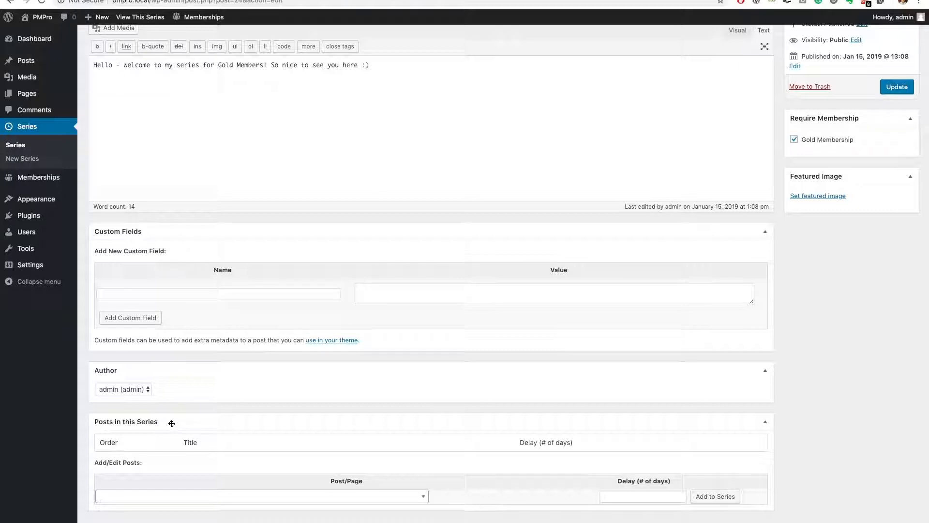
mouse_move(163, 466)
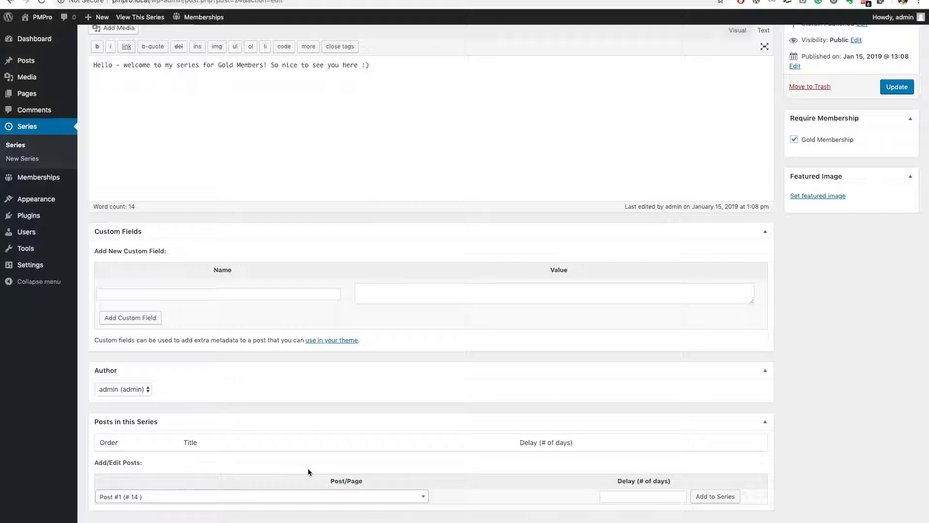
click(642, 496)
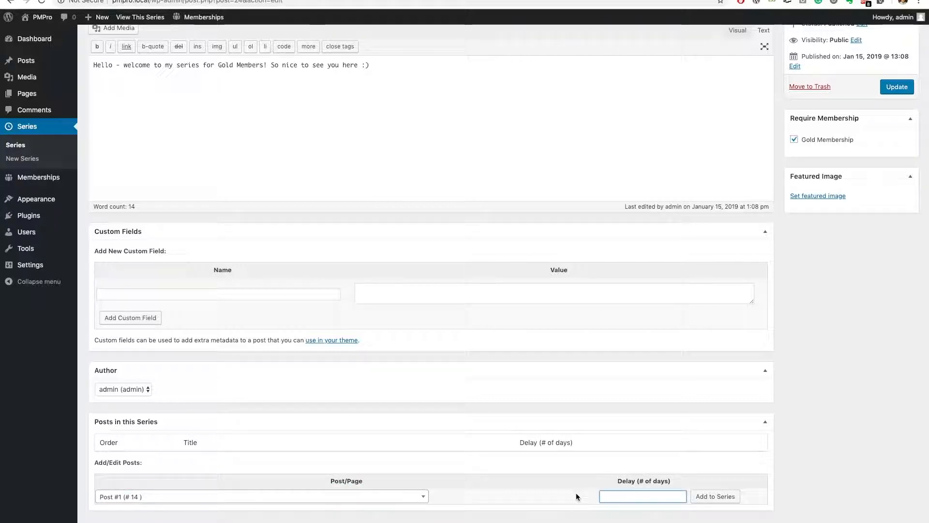
click(643, 496)
text(0)
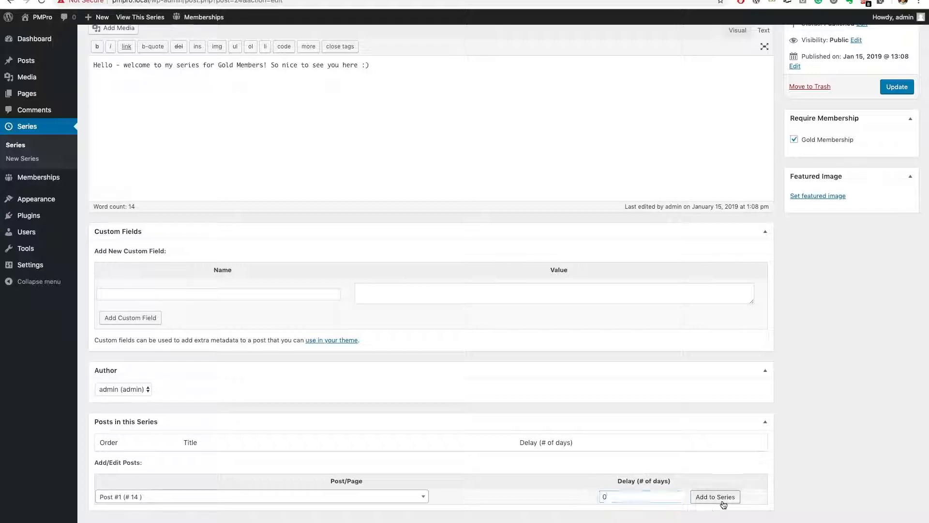
click(715, 496)
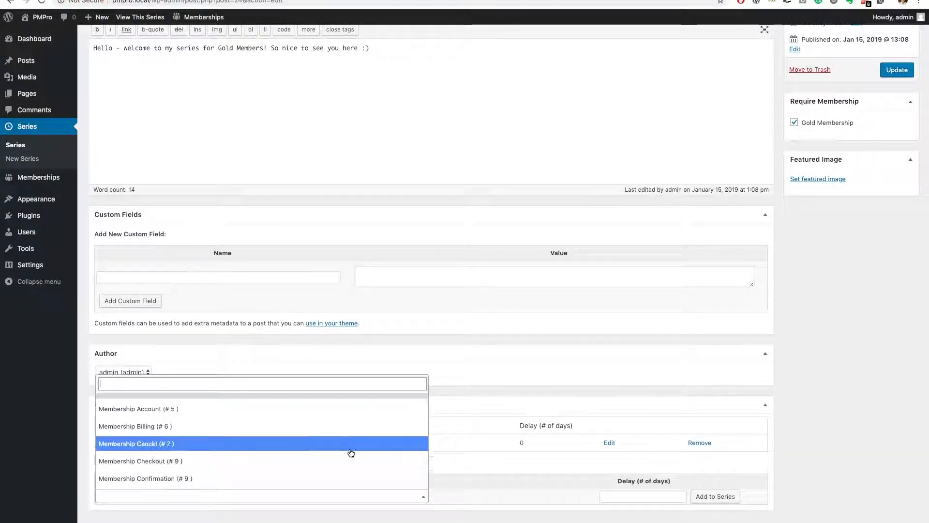
Add Post #2 with a 3-day delay and Post #3 with a 6-day delay
scroll(down, 3)
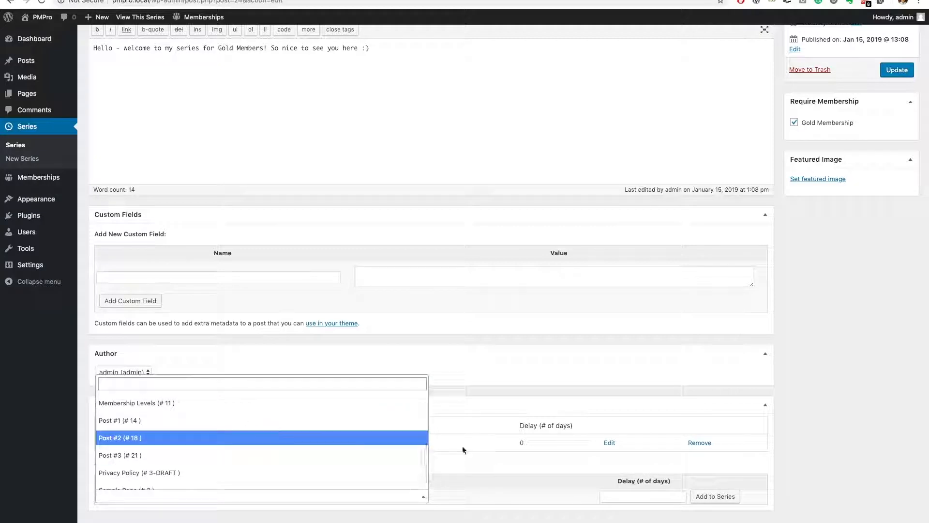
click(120, 438)
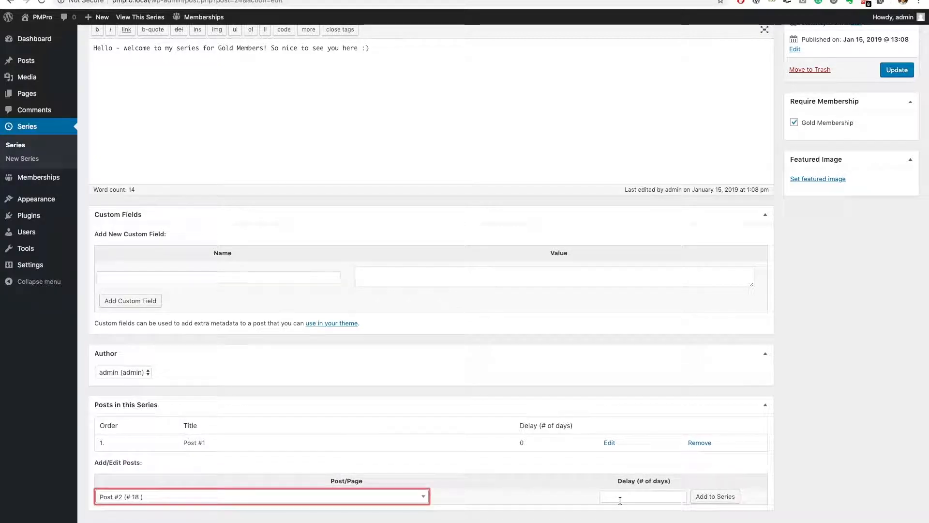
click(714, 496)
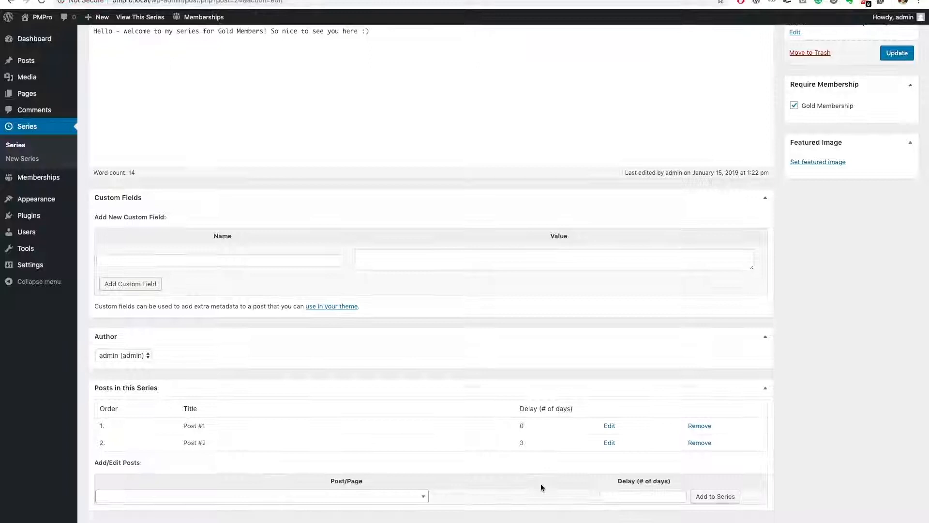
click(260, 496)
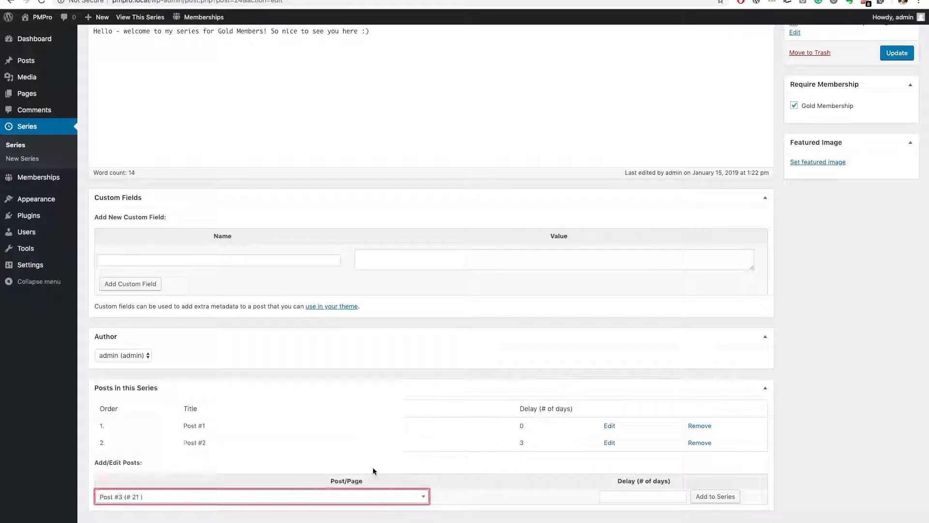
click(714, 496)
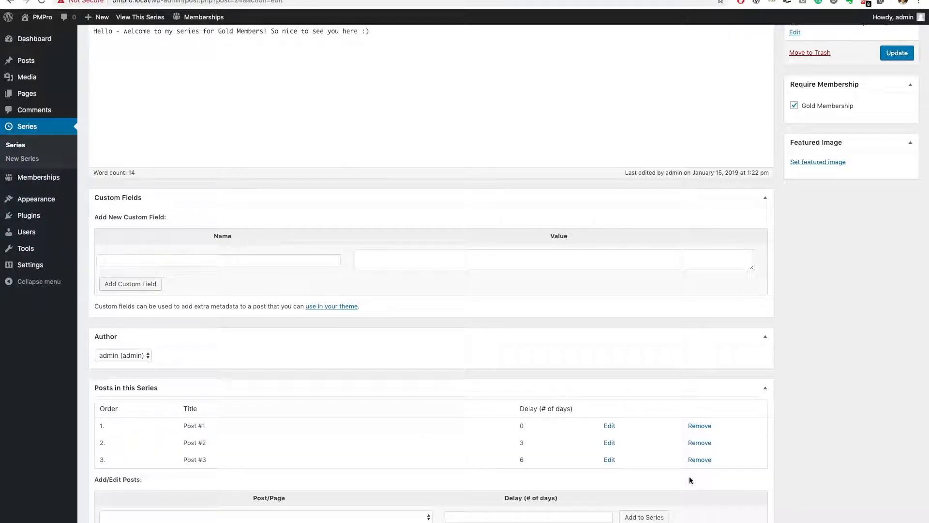
scroll(down, 3)
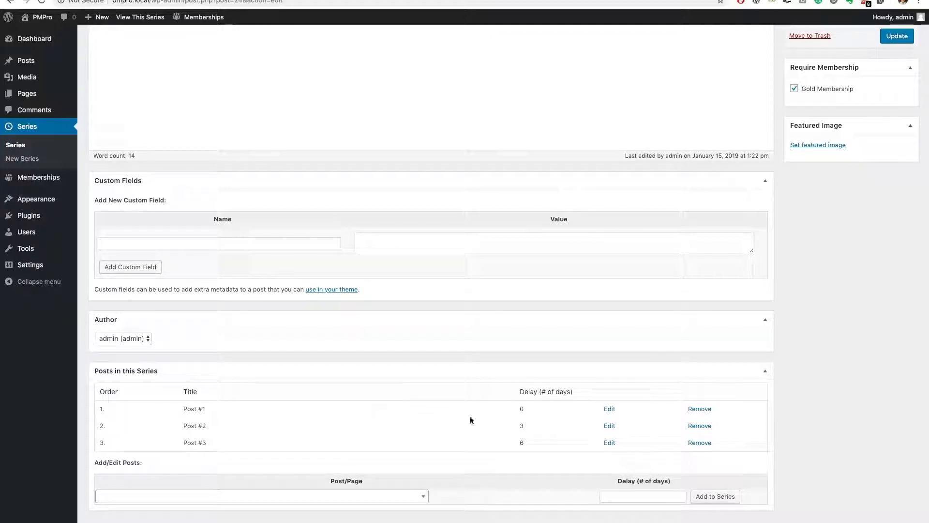
mouse_move(520, 413)
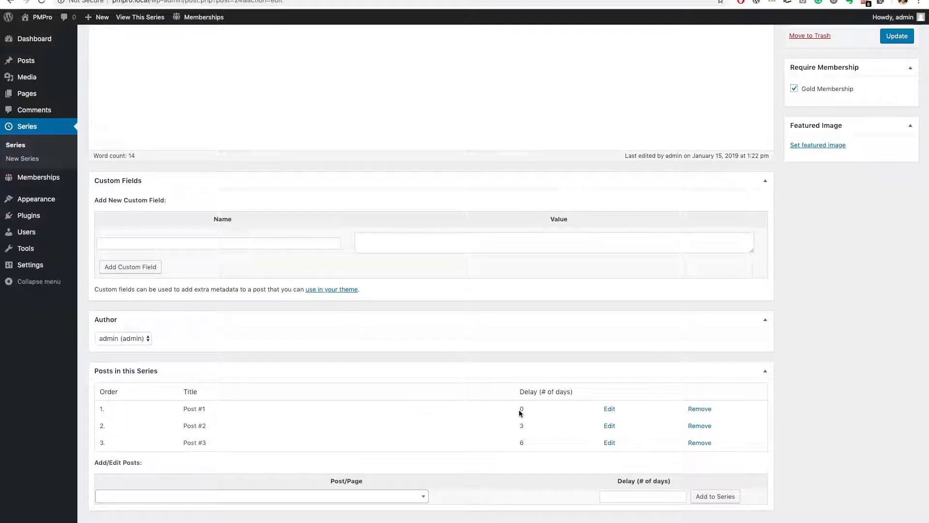
mouse_move(530, 429)
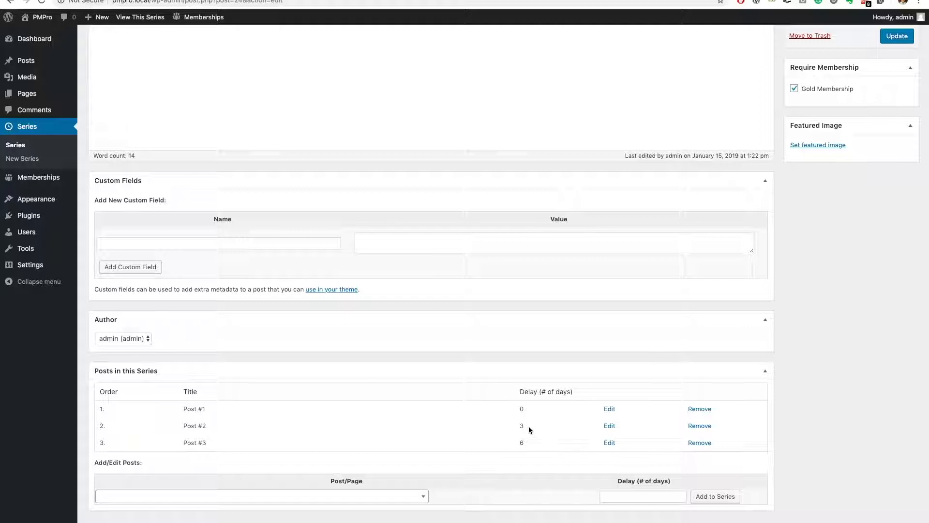
mouse_move(527, 447)
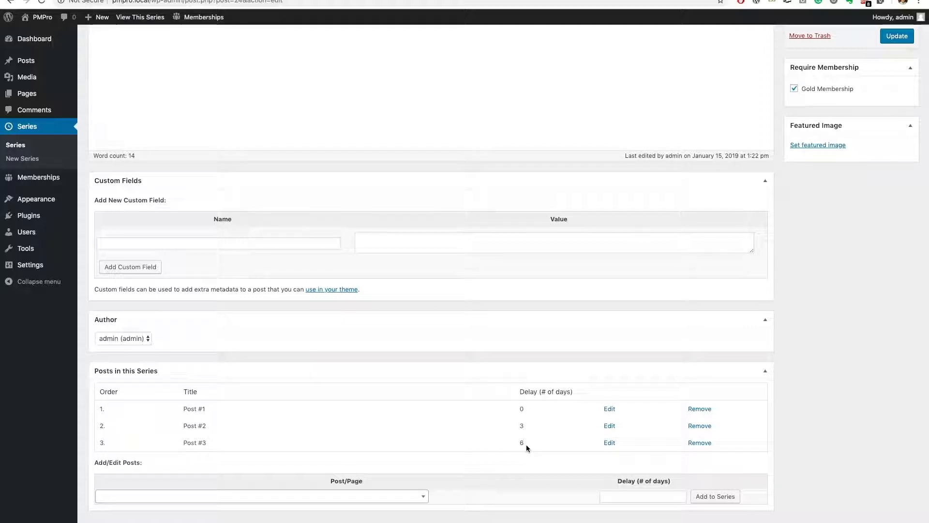
View the finished Welcome Pack series on the front end of the site
click(140, 17)
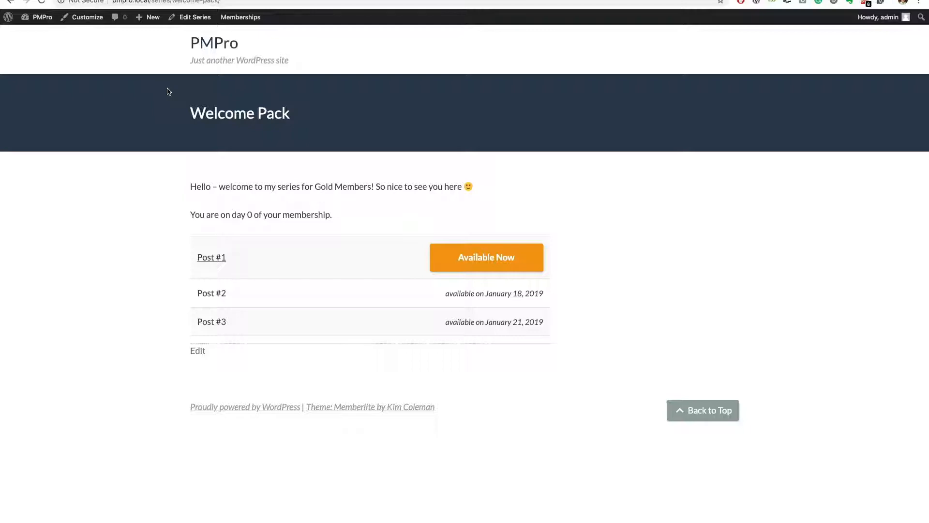
mouse_move(196, 125)
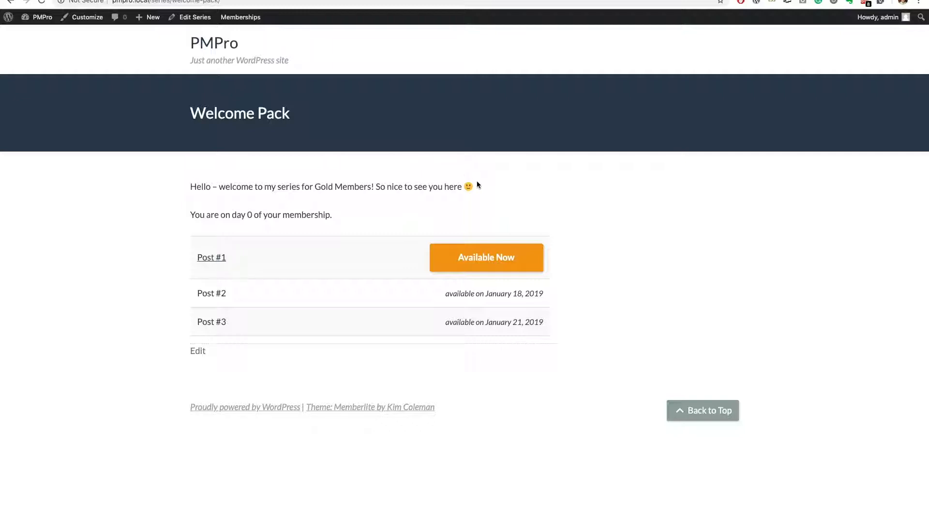
mouse_move(341, 220)
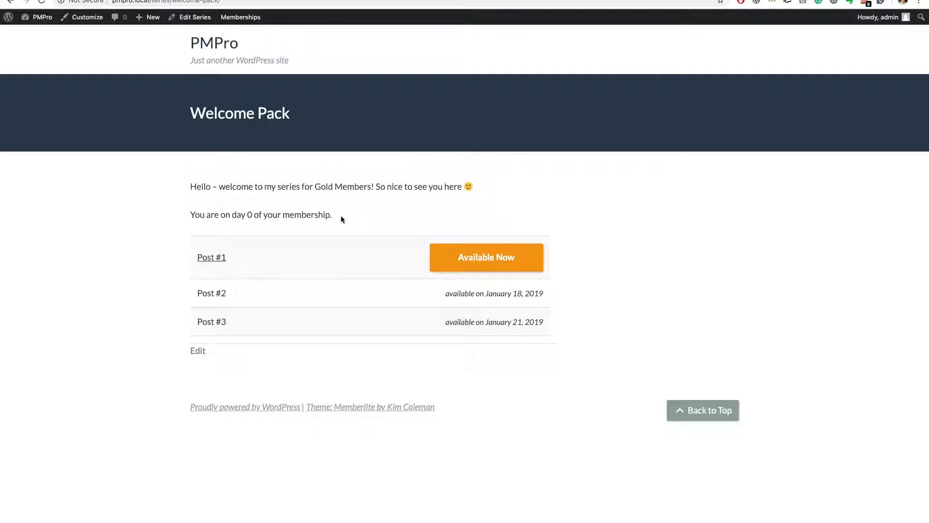
mouse_move(242, 264)
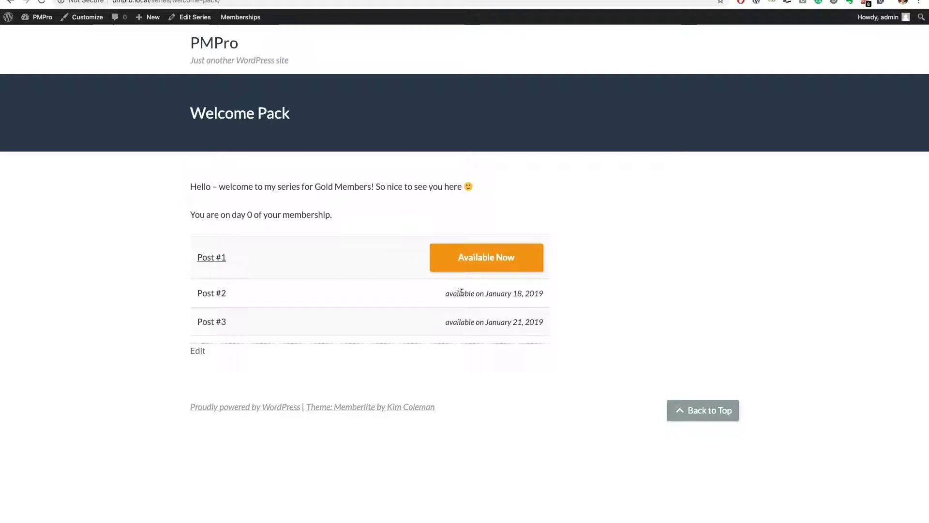
mouse_move(455, 314)
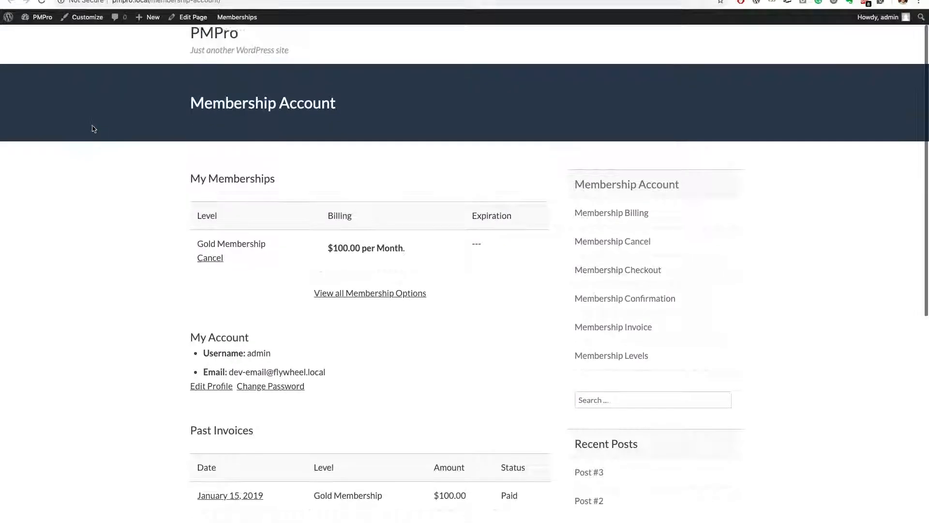
From Member Links read Post #1, continue to Post #2 locked until January 18, 2019, then go to the PMPro homepage
scroll(down, 3)
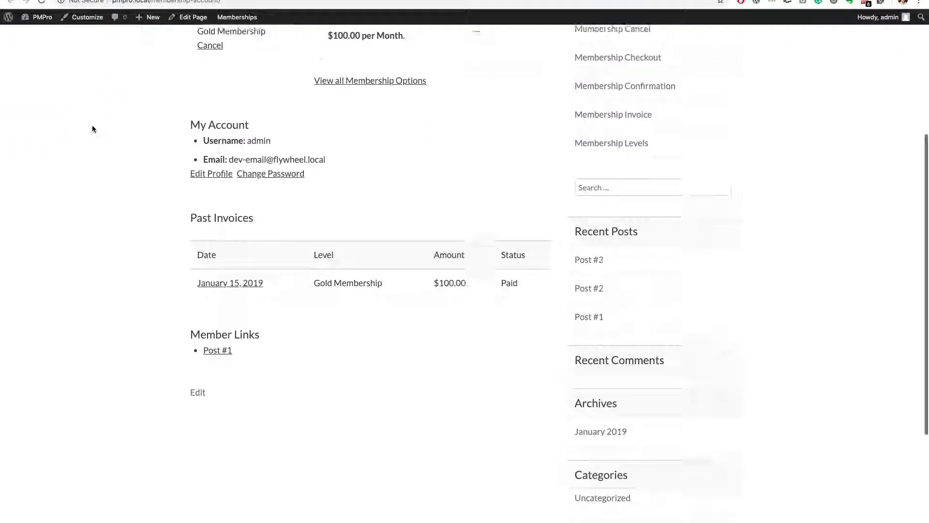
scroll(down, 3)
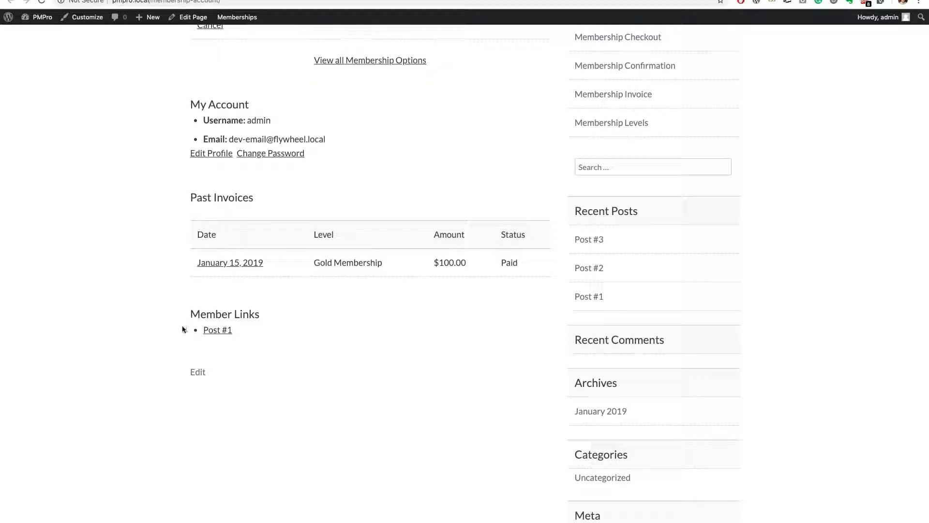
click(218, 329)
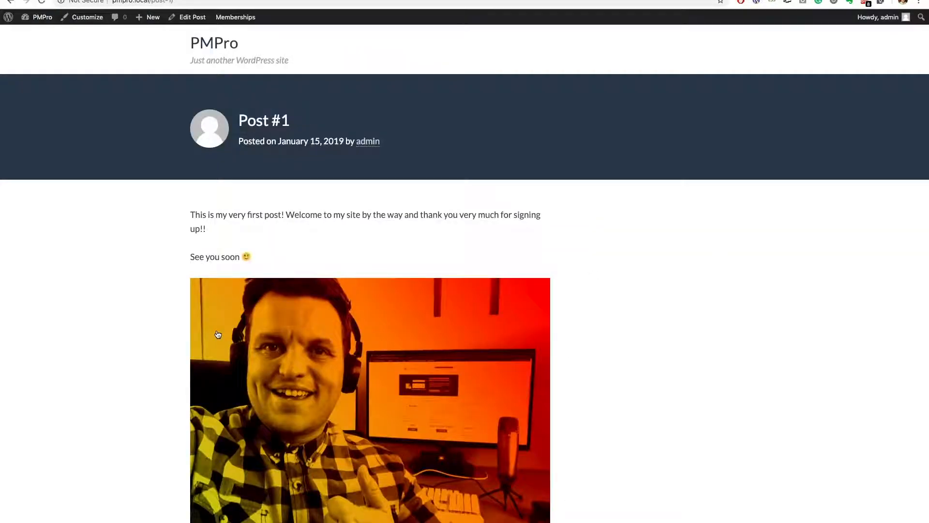
scroll(down, 3)
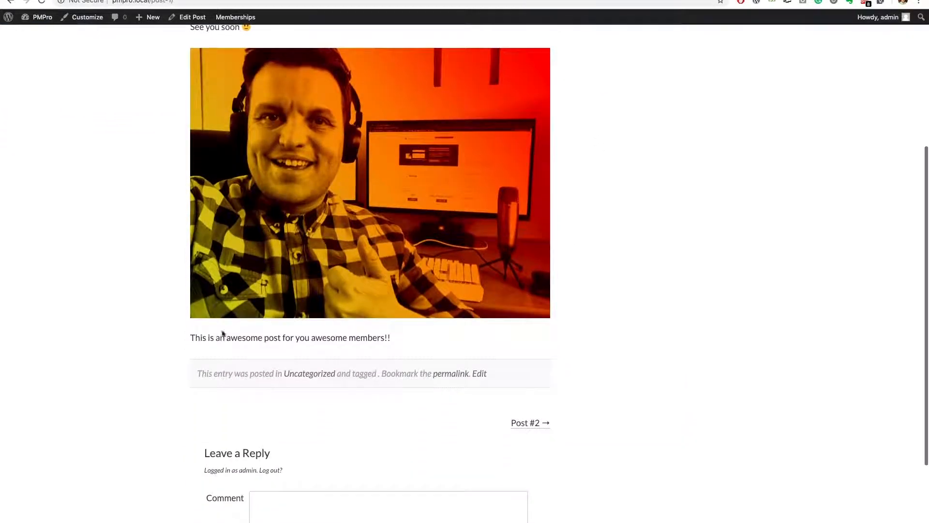
click(525, 423)
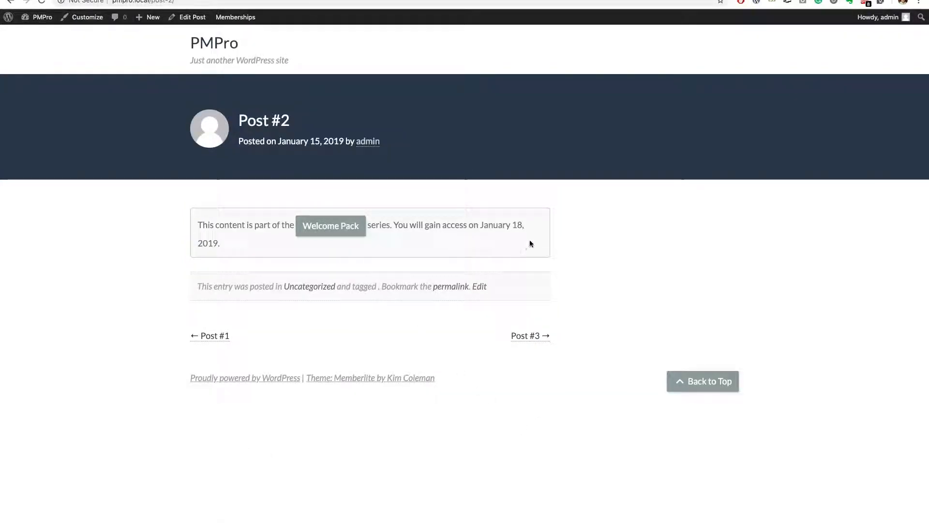
click(330, 226)
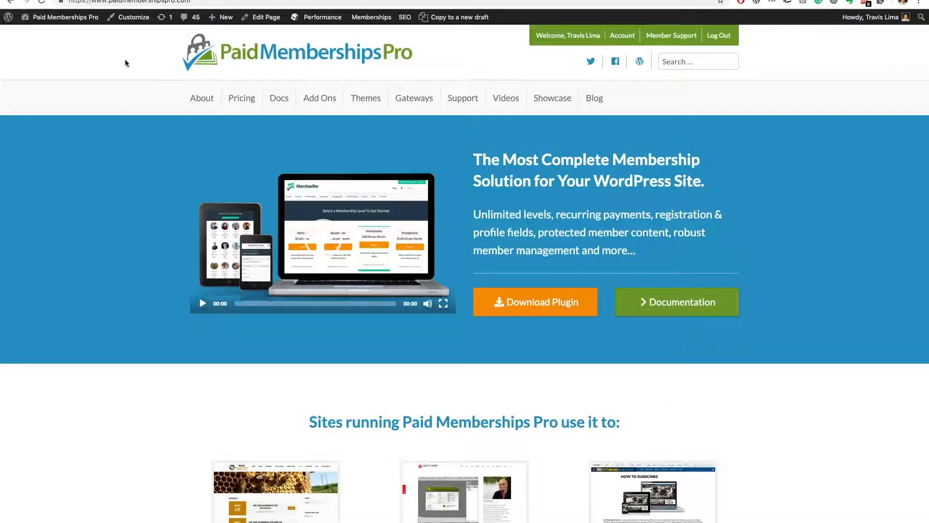
Create a new support ticket reading 'Hello - I need help with a bug'
scroll(down, 3)
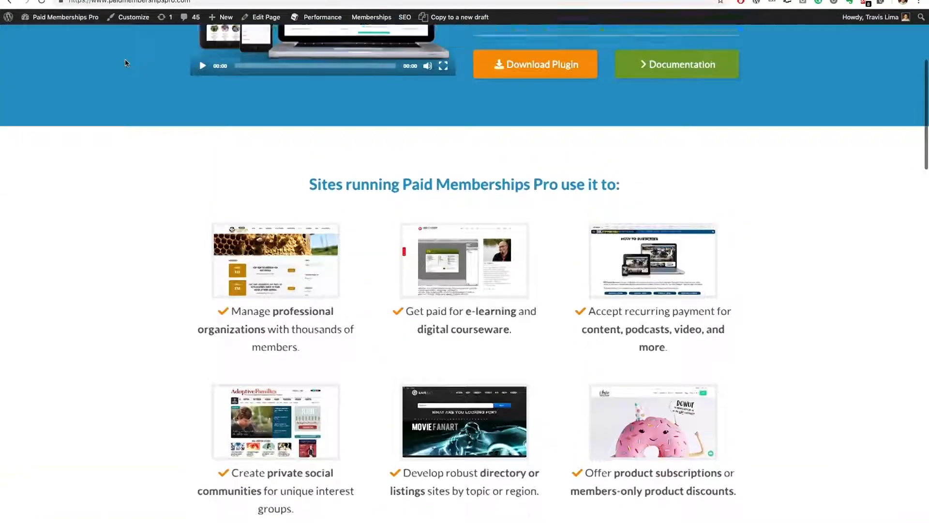
click(463, 88)
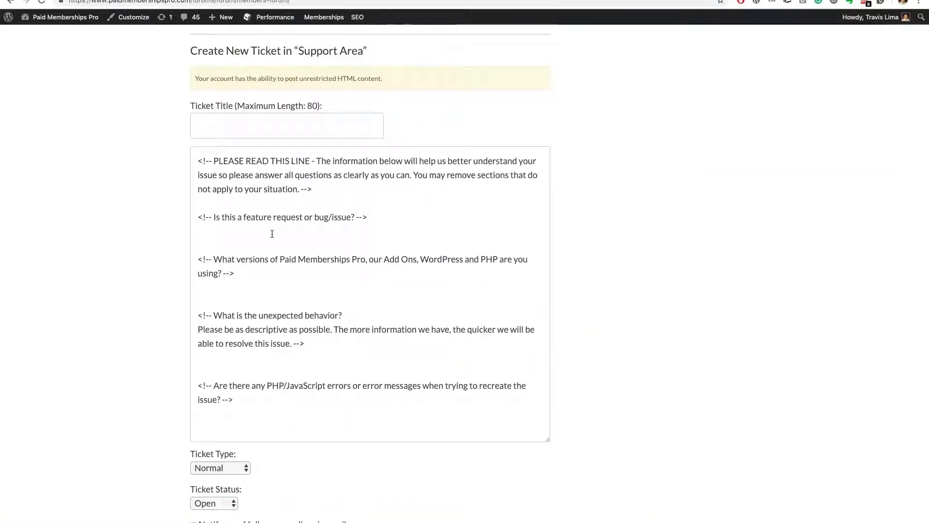
text(Hello - I need)
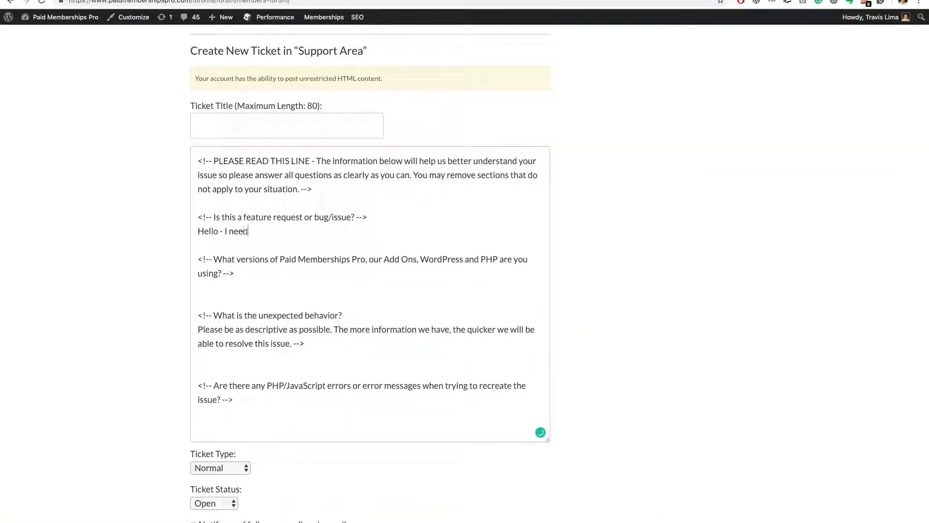
text(help with a bug)
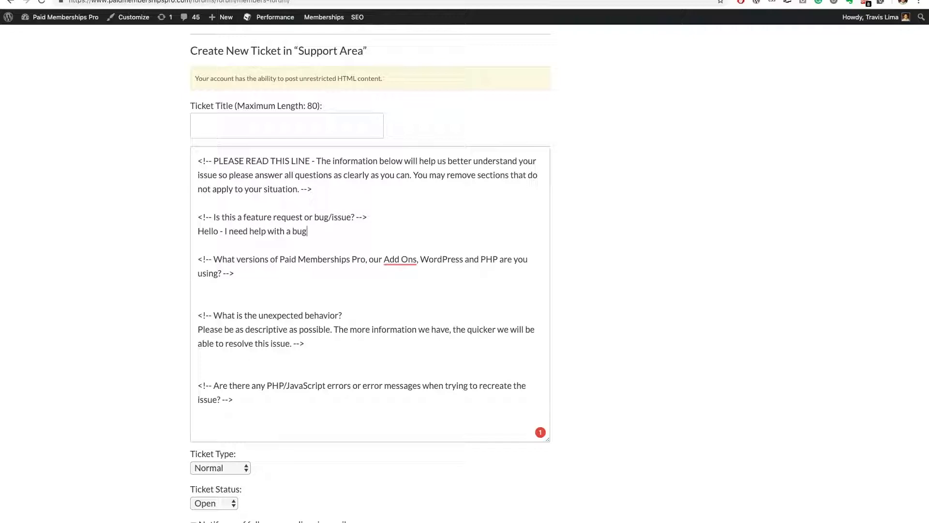